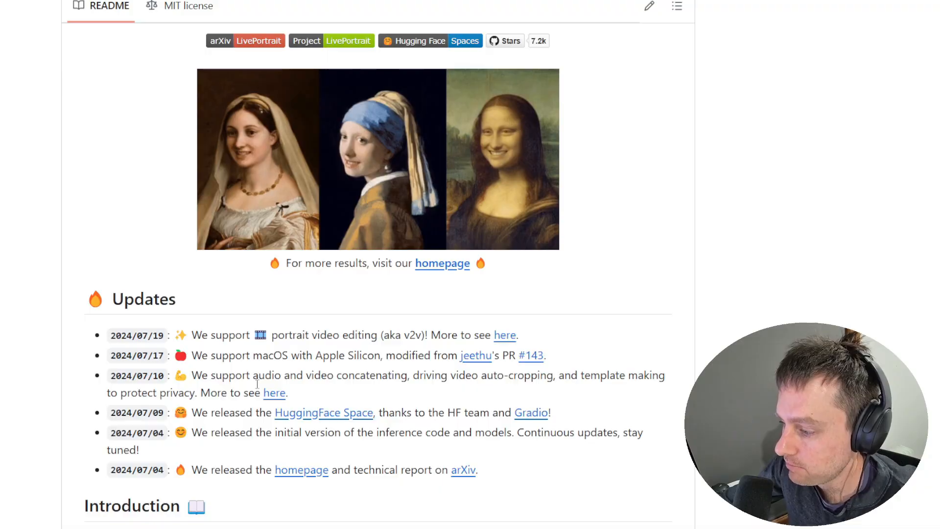
# Highlight words in the README updates, then open the linked LivePortrait HuggingFace Space.
pyautogui.doubleClick(263, 374)
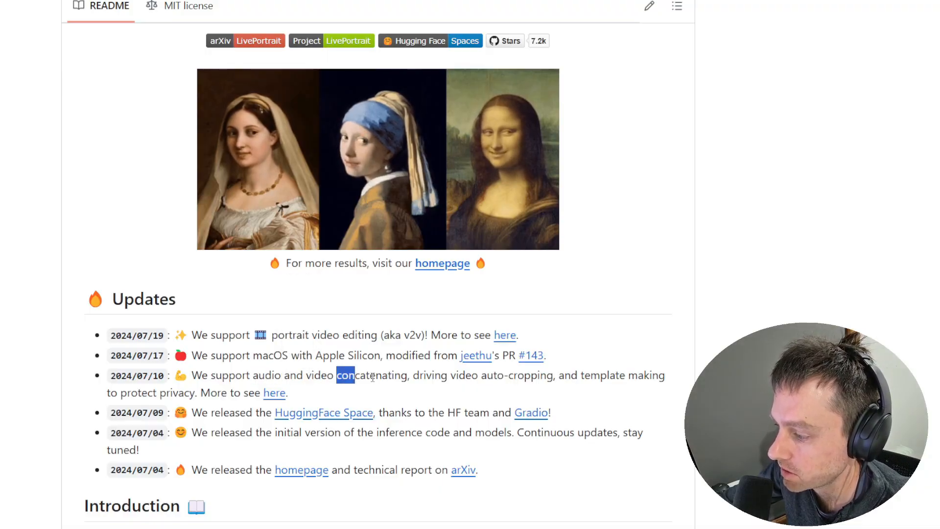
pyautogui.doubleClick(371, 374)
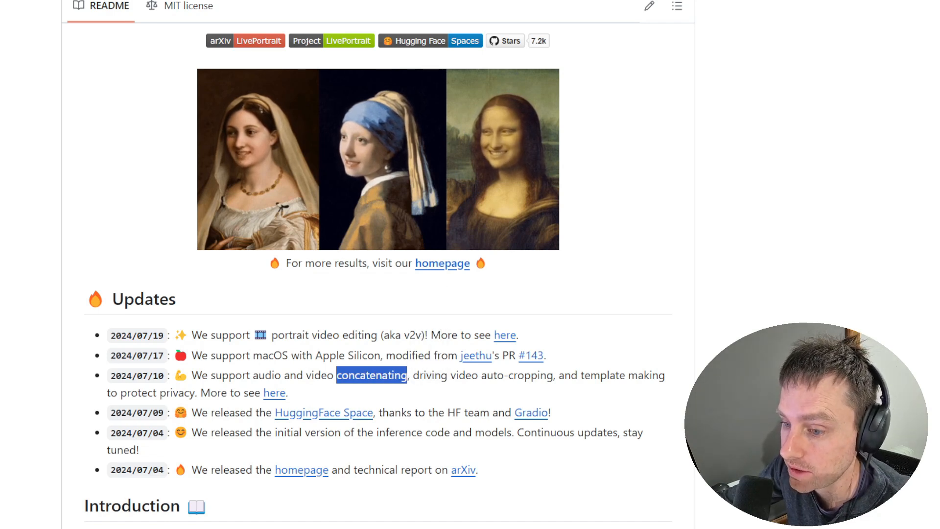
pyautogui.click(339, 394)
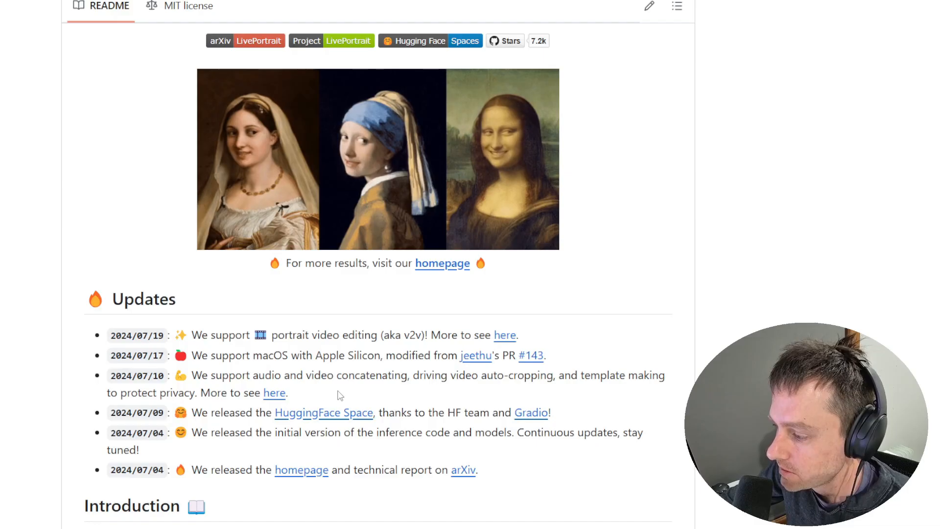
pyautogui.doubleClick(265, 375)
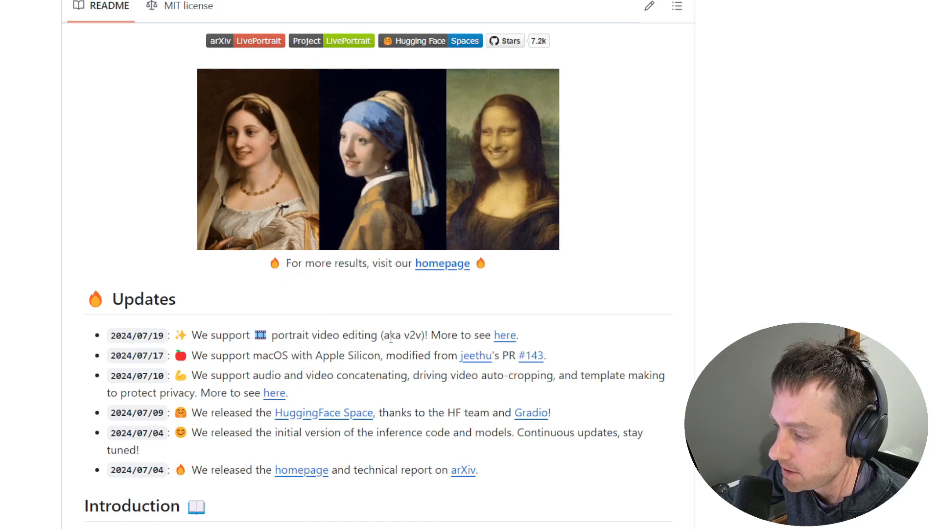
pyautogui.doubleClick(412, 334)
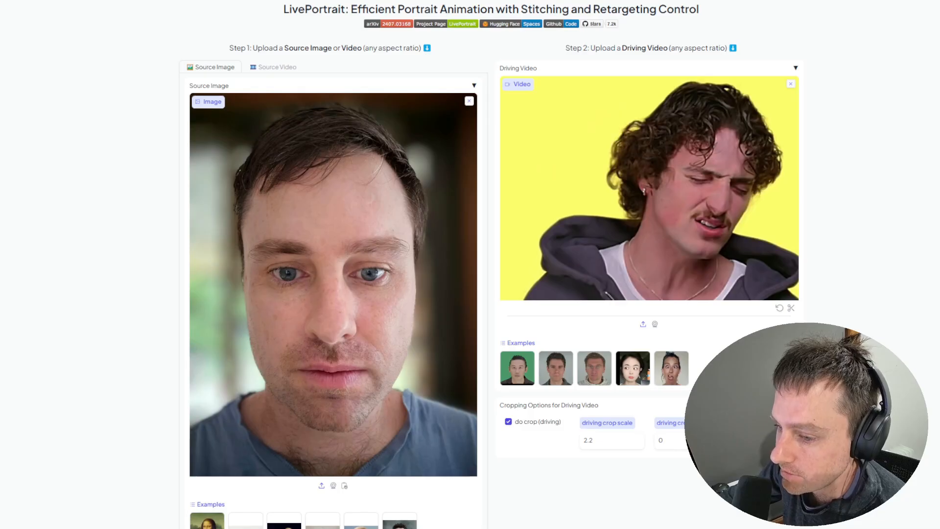
pyautogui.moveTo(135, 280)
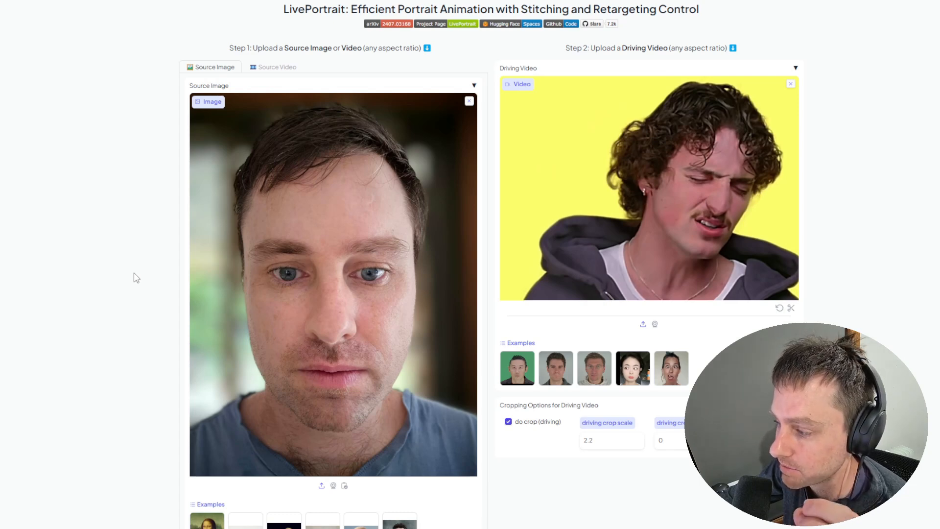
pyautogui.moveTo(302, 238)
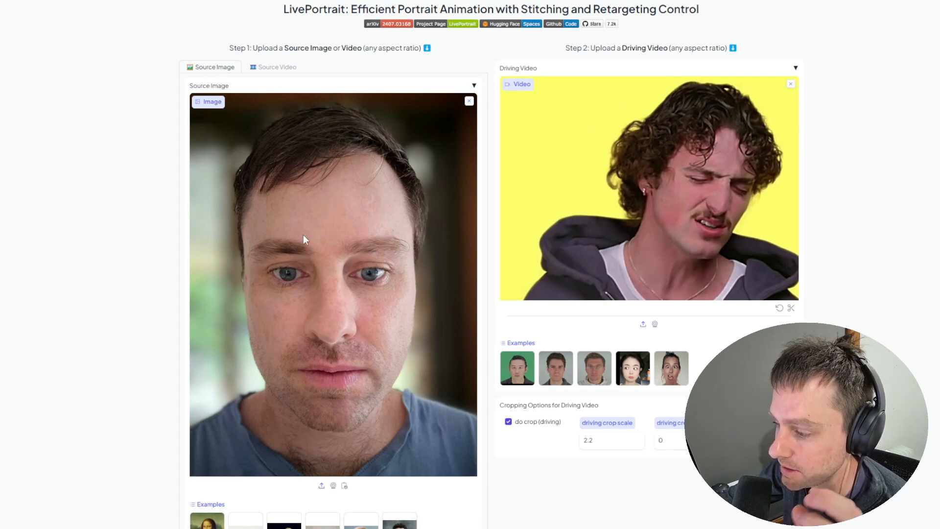
pyautogui.moveTo(568, 233)
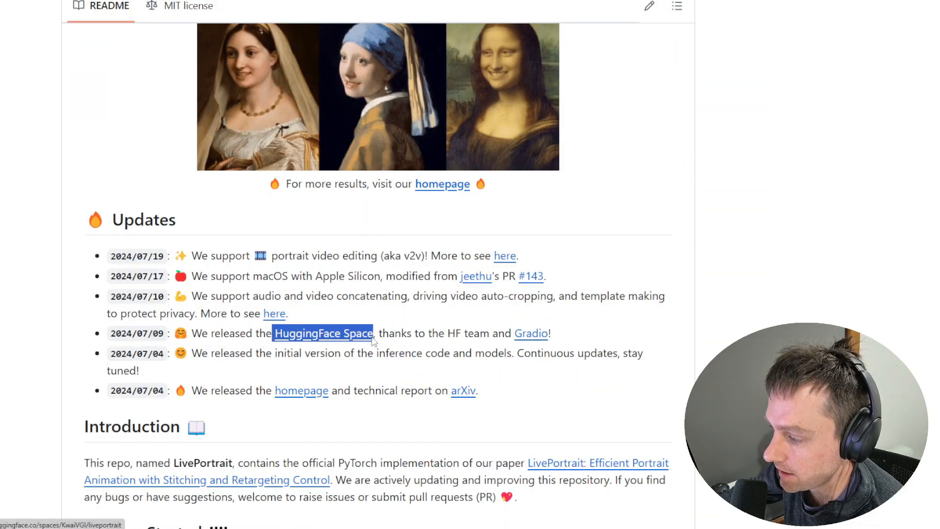
pyautogui.click(323, 333)
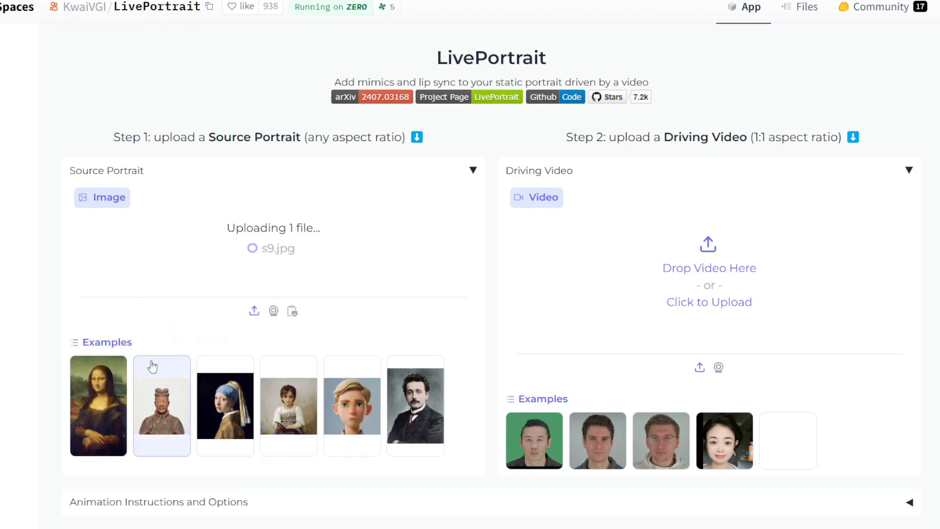
# Use the Mona Lisa source and green-screen man driving examples, and view the animated videos.
pyautogui.click(98, 406)
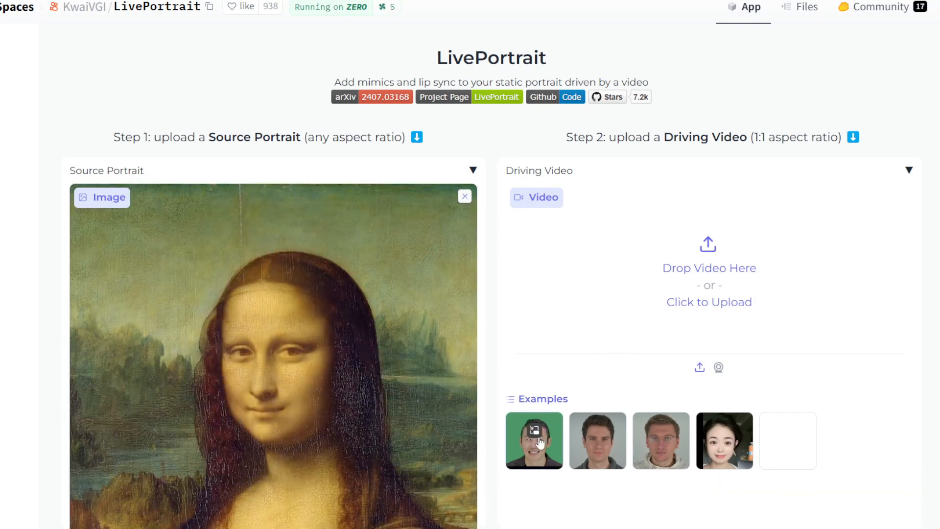
pyautogui.click(532, 440)
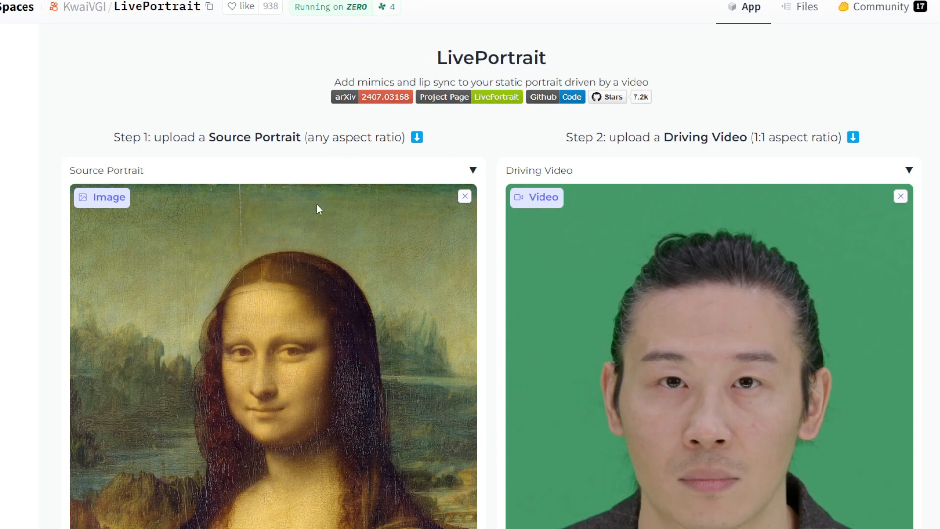
pyautogui.scroll(-3)
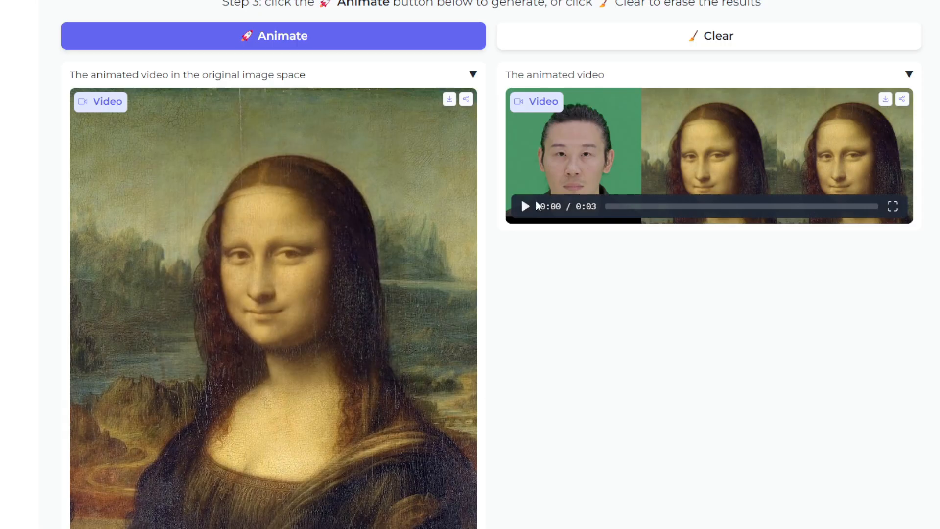
pyautogui.scroll(3)
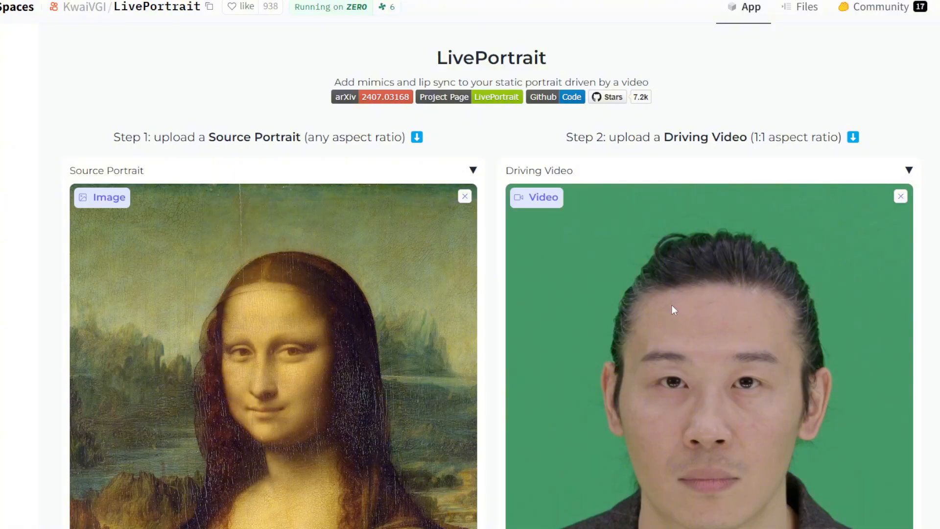
pyautogui.scroll(-3)
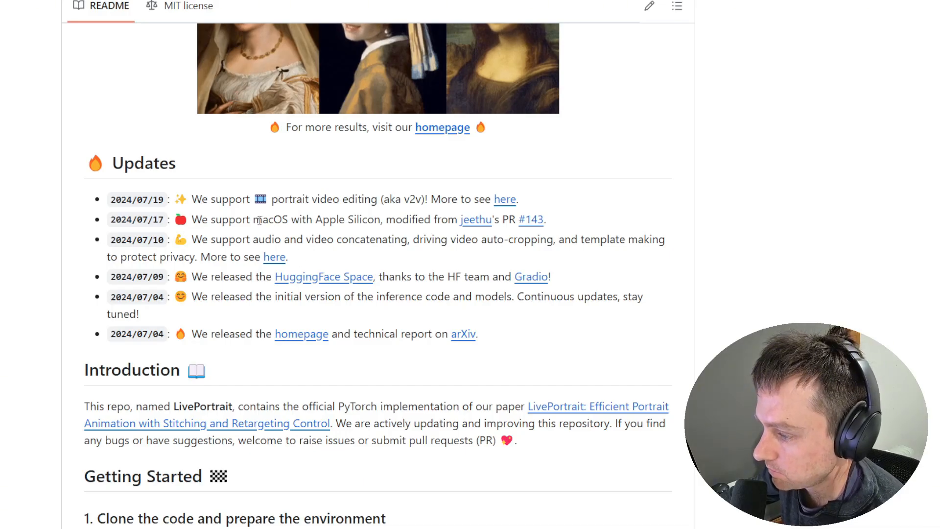
pyautogui.doubleClick(269, 219)
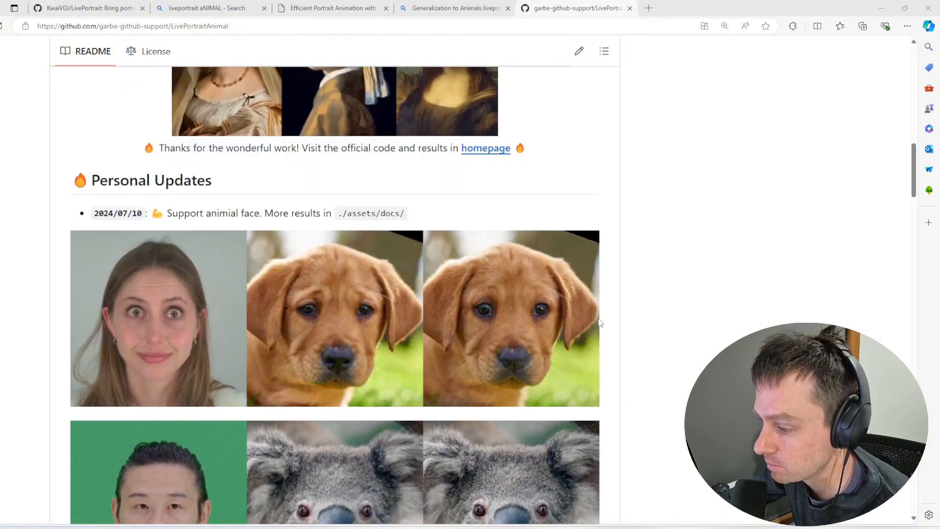
pyautogui.scroll(-3)
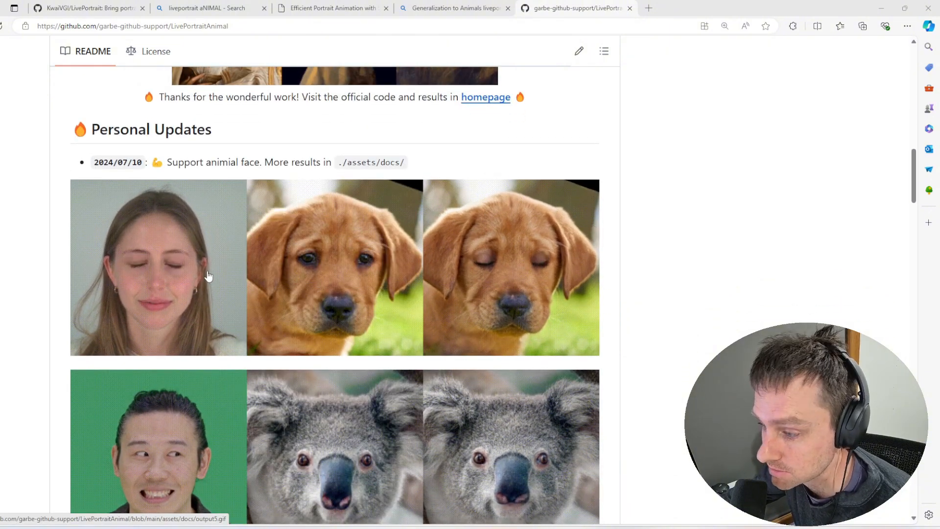
pyautogui.scroll(-3)
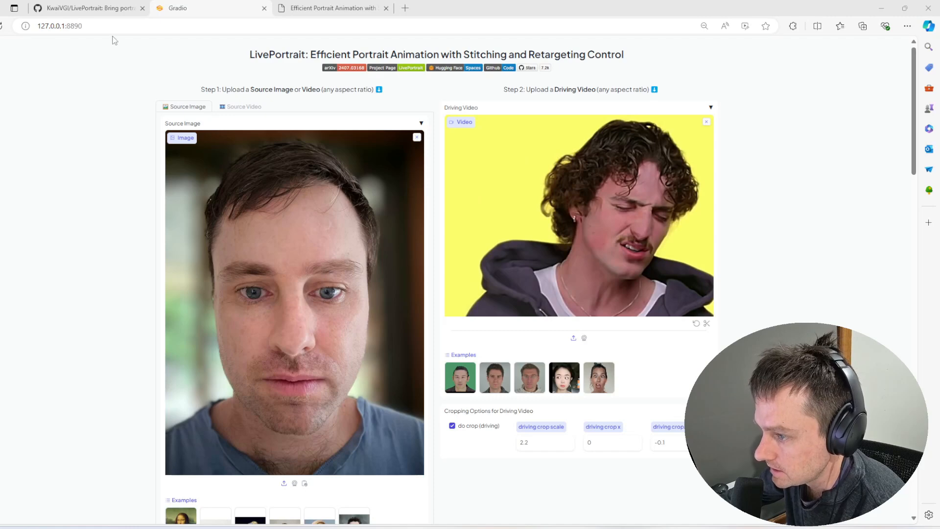
pyautogui.moveTo(166, 72)
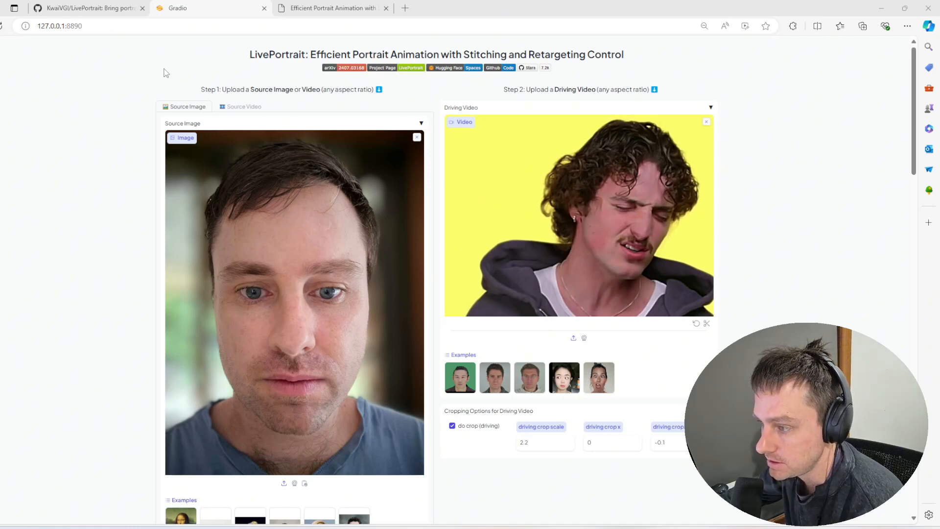
# Switch the source input from image to video.
pyautogui.click(243, 107)
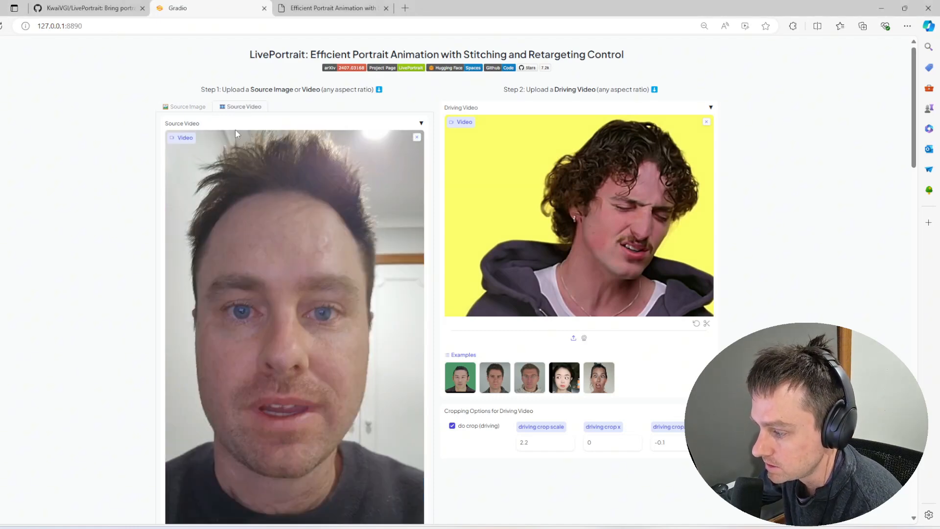
pyautogui.moveTo(285, 262)
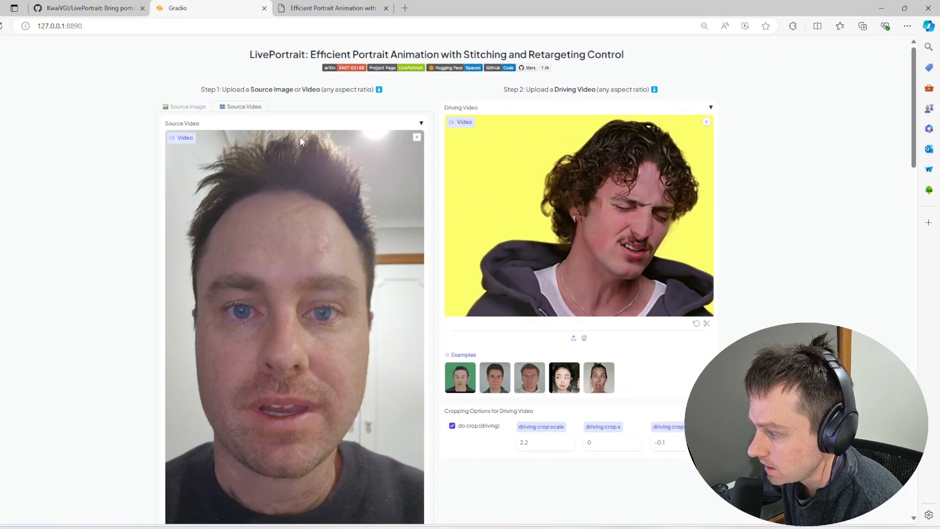
pyautogui.scroll(-3)
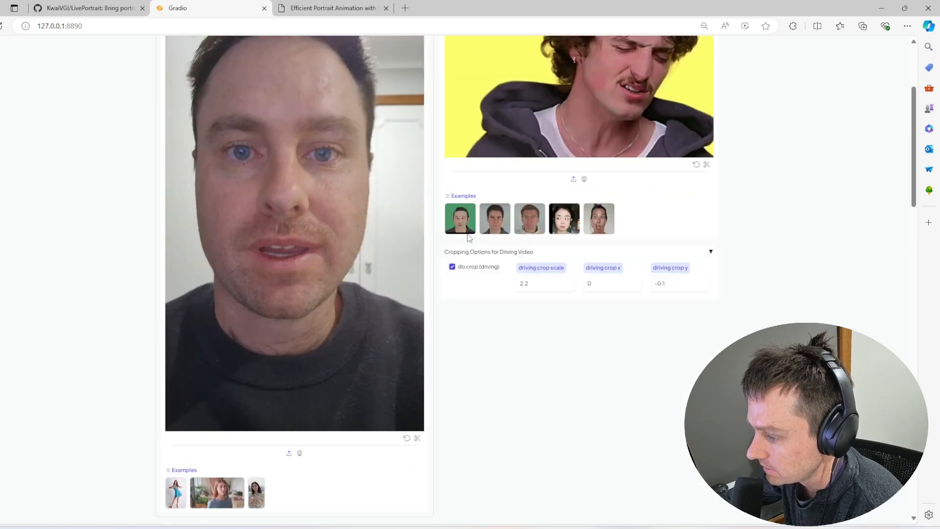
pyautogui.scroll(3)
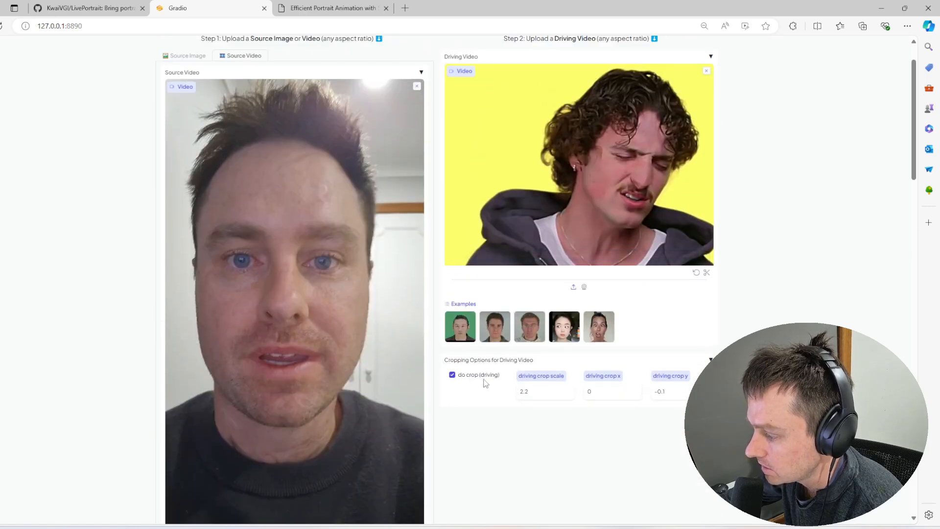
# Scroll past both animated video outputs to the examples and Retargeting section.
pyautogui.scroll(-3)
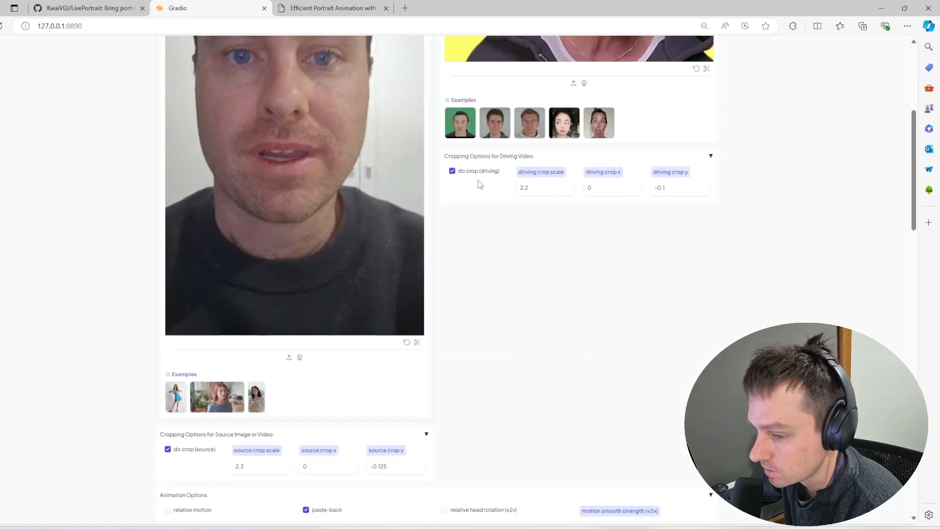
pyautogui.scroll(-3)
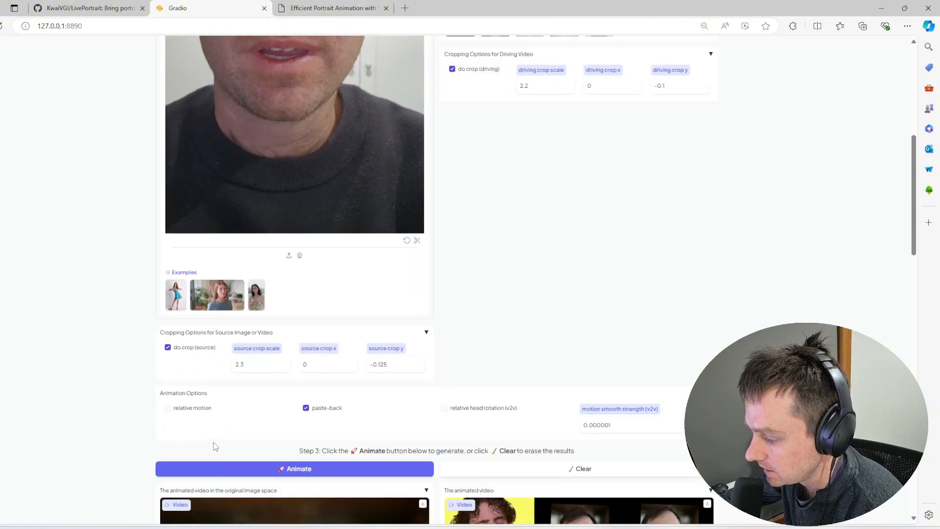
pyautogui.scroll(-3)
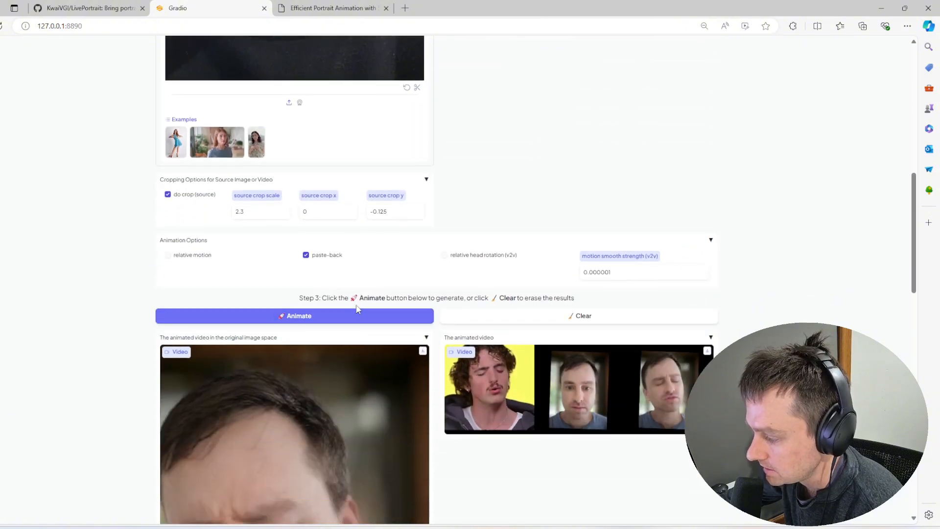
pyautogui.scroll(-3)
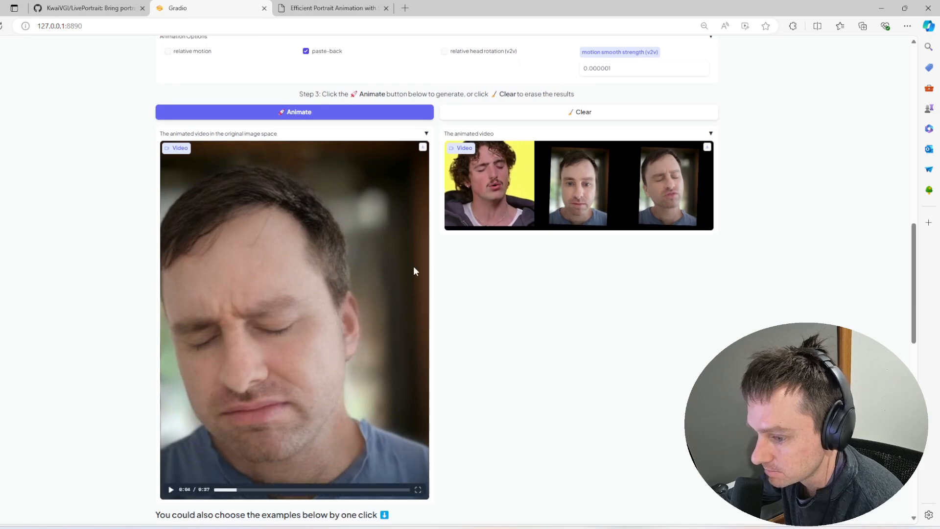
pyautogui.moveTo(568, 219)
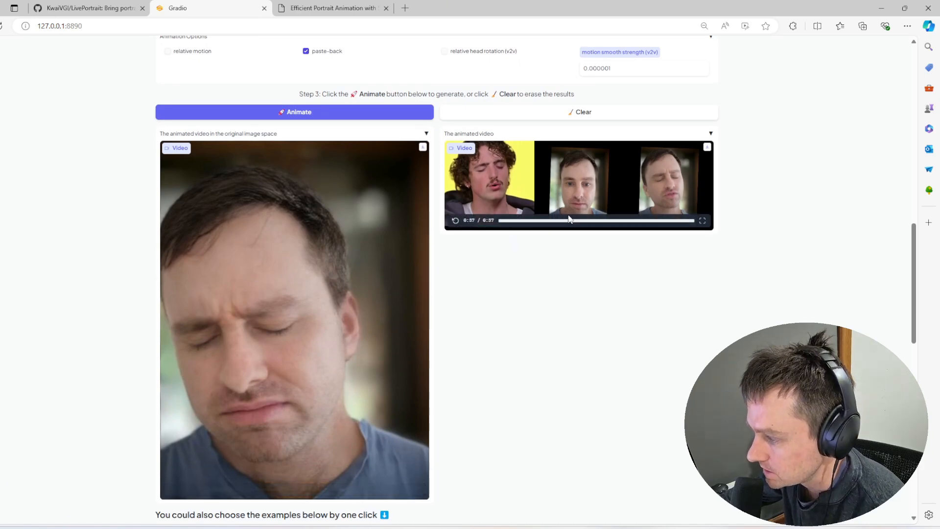
pyautogui.scroll(-3)
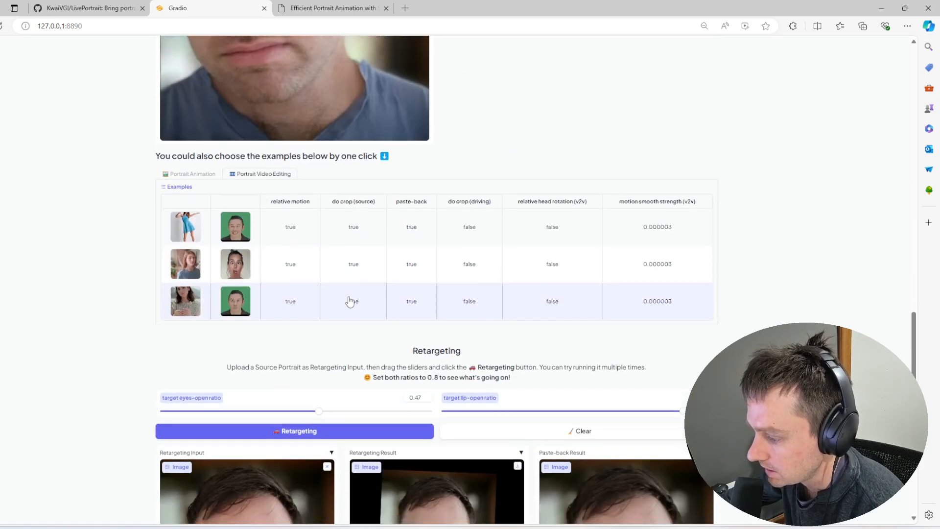
pyautogui.scroll(-3)
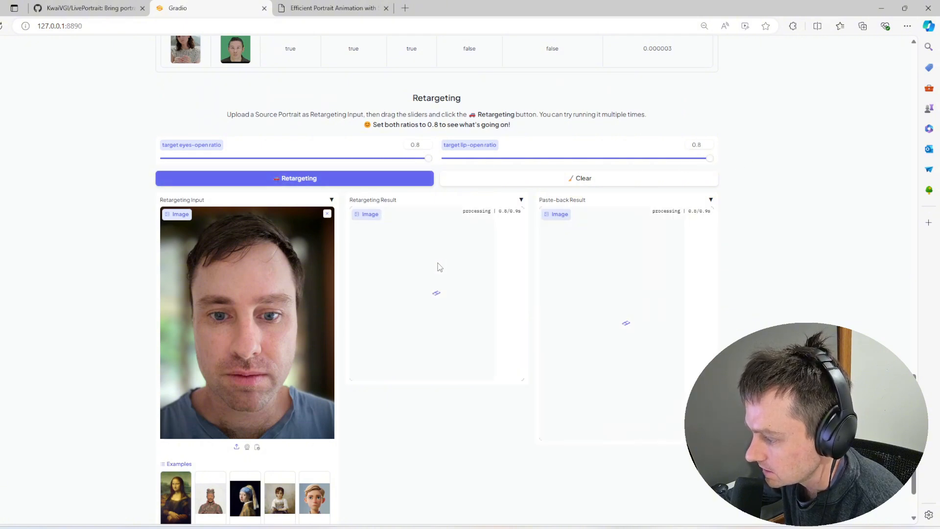
# Set eye-open ratio to 0.8 and lip-open ratio to 0.03, then run Retargeting.
pyautogui.click(293, 178)
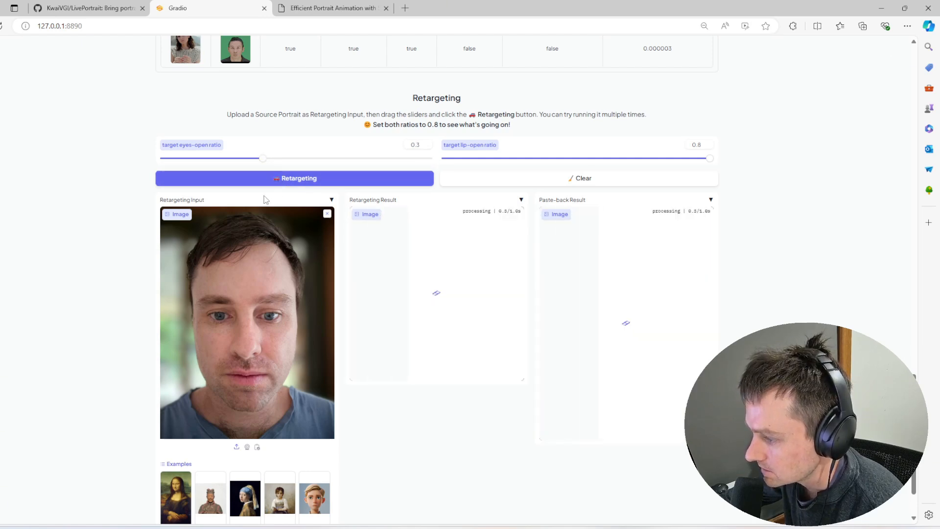
pyautogui.click(294, 178)
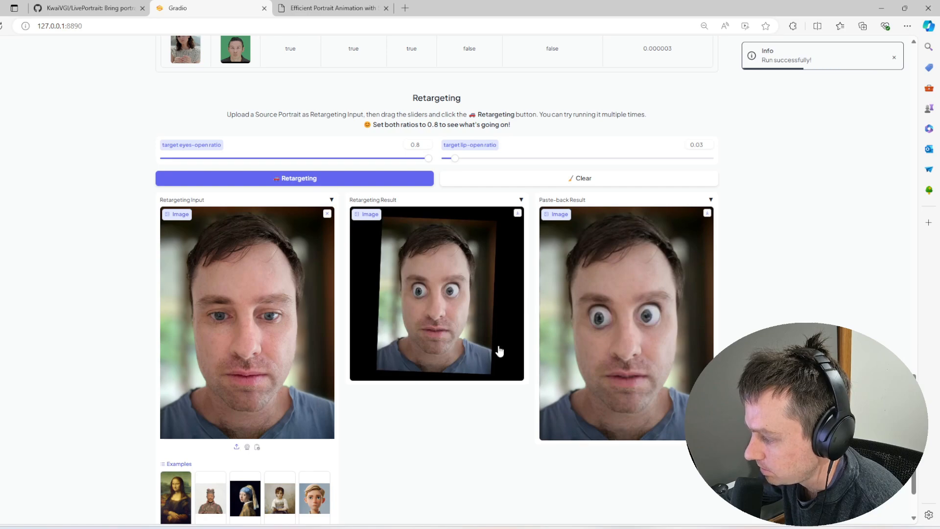
pyautogui.scroll(3)
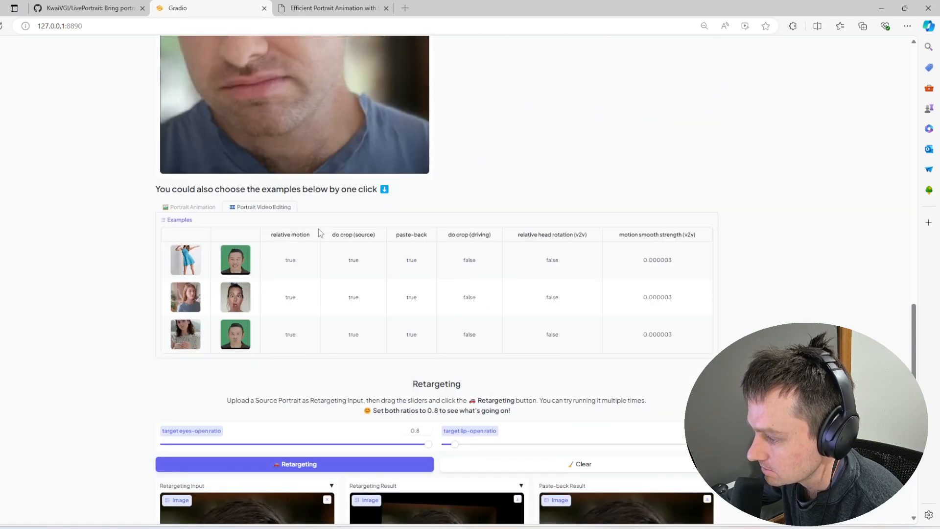
pyautogui.scroll(3)
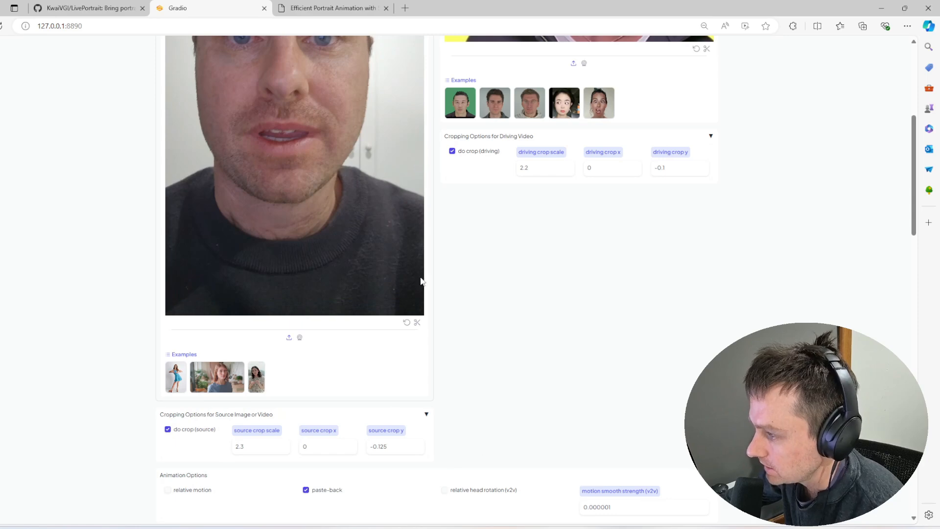
pyautogui.click(87, 8)
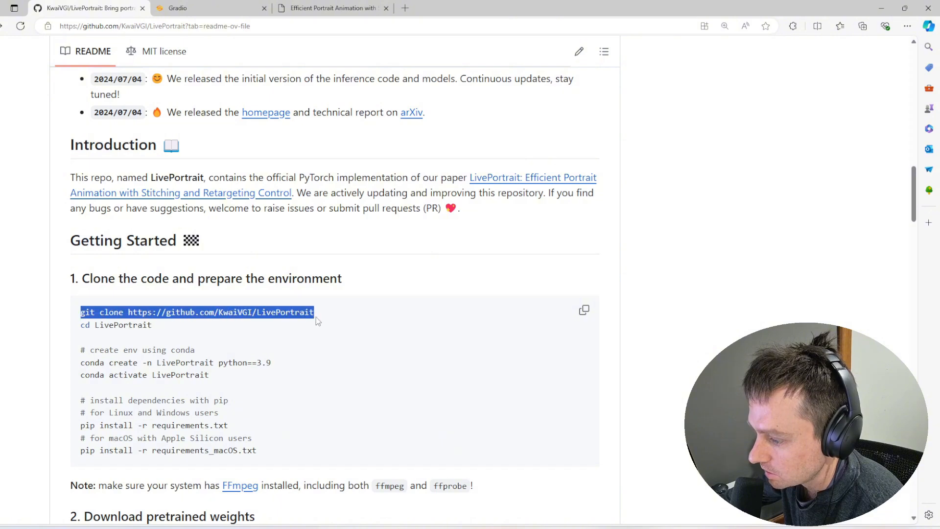
# Select the cd LivePortrait, conda environment and pip install requirements commands.
pyautogui.doubleClick(115, 324)
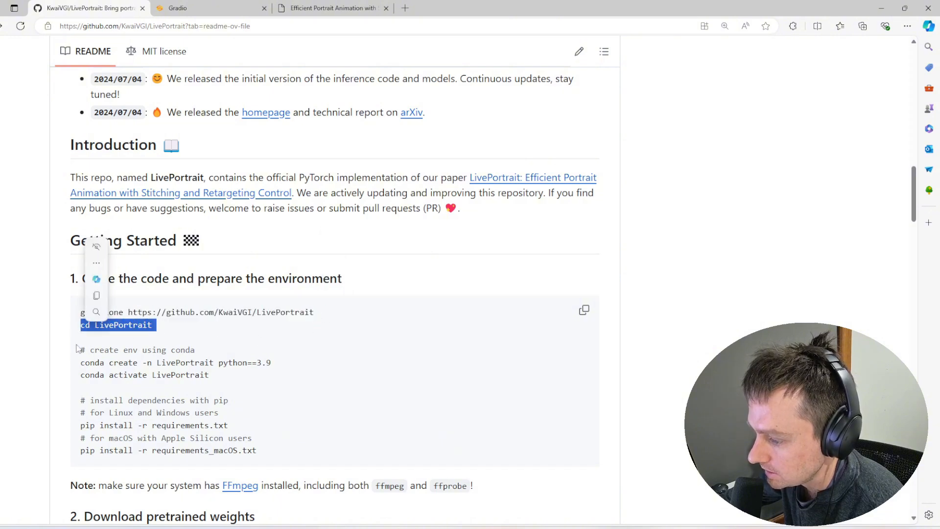
pyautogui.doubleClick(93, 363)
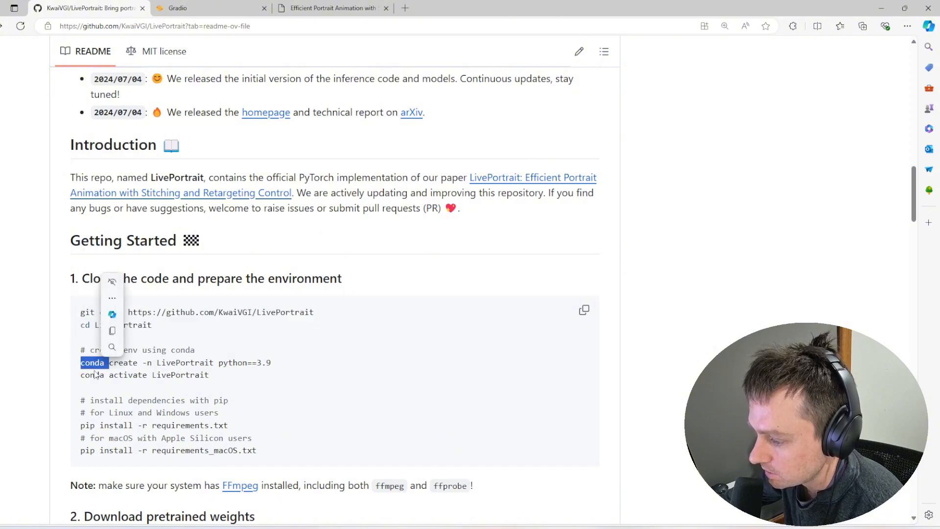
pyautogui.scroll(-3)
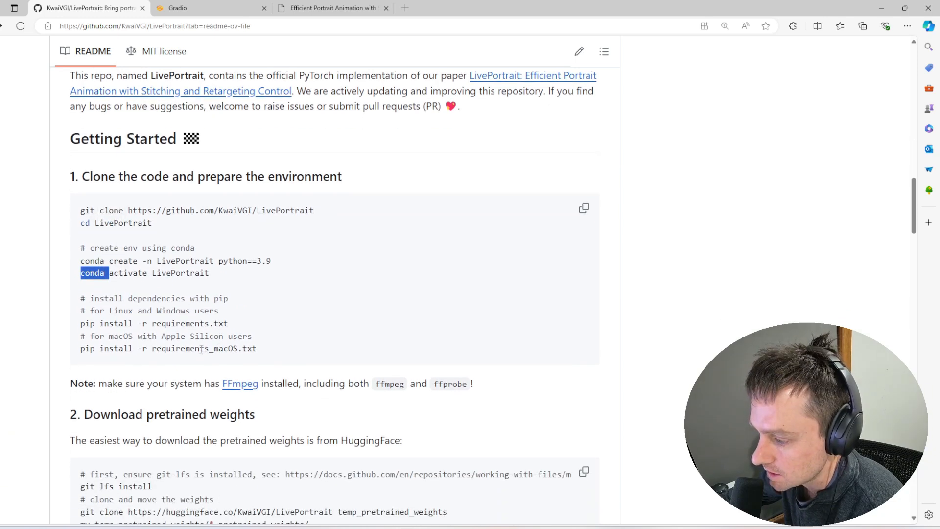
pyautogui.rightClick(154, 323)
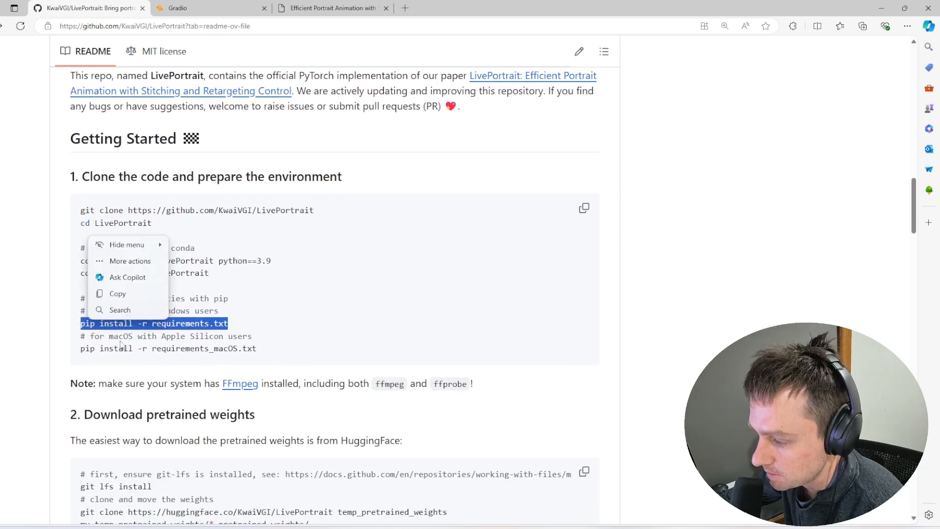
pyautogui.doubleClick(178, 323)
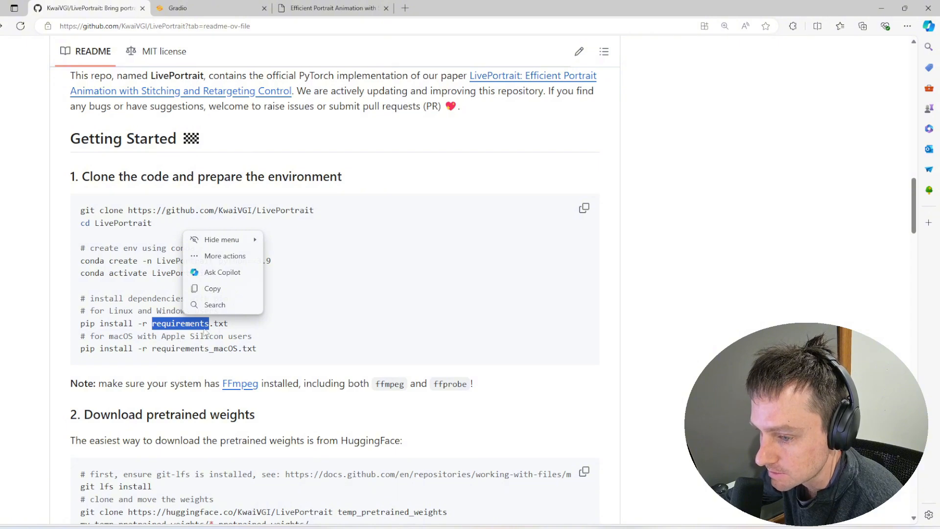
# Review the pretrained weights download and python app.py launch instructions.
pyautogui.scroll(-3)
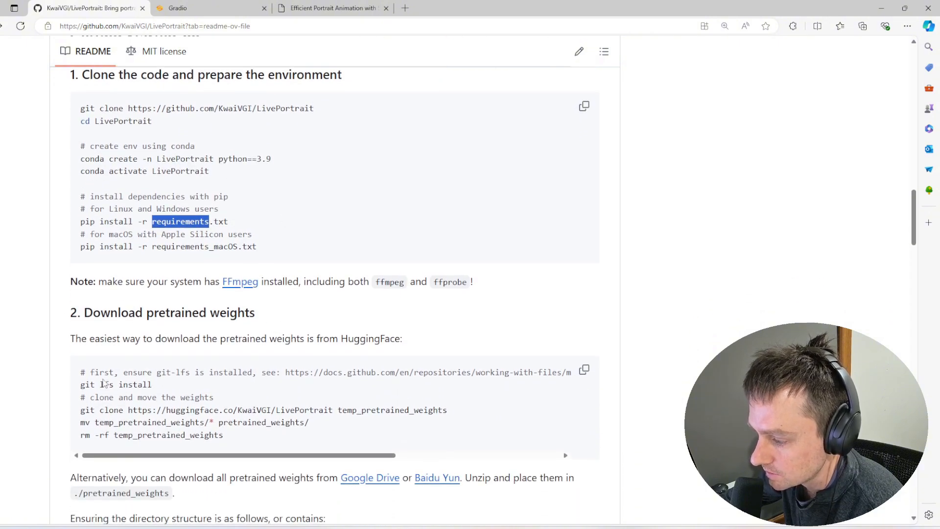
pyautogui.doubleClick(175, 311)
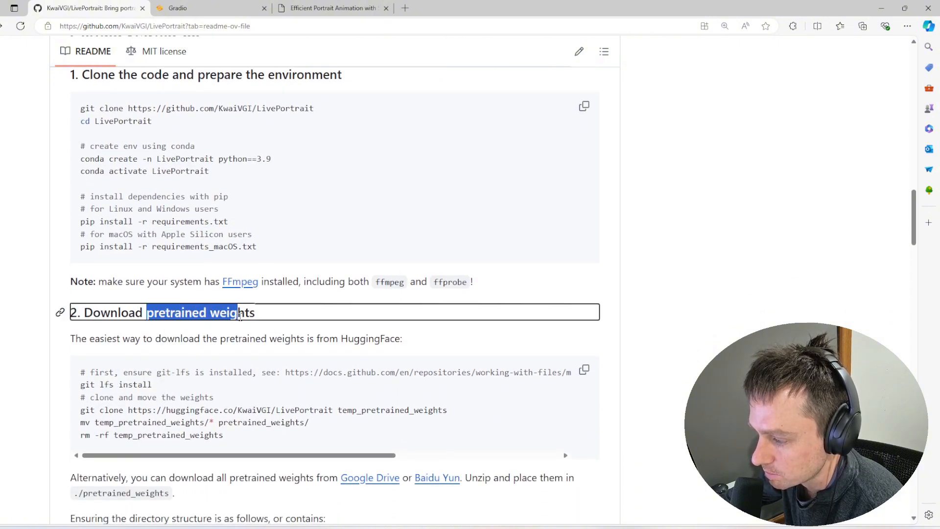
pyautogui.scroll(-3)
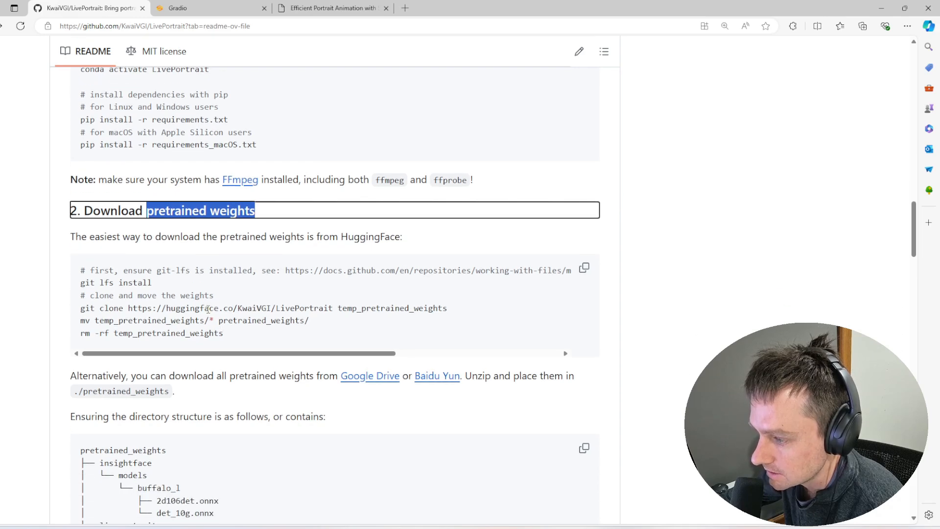
pyautogui.scroll(-3)
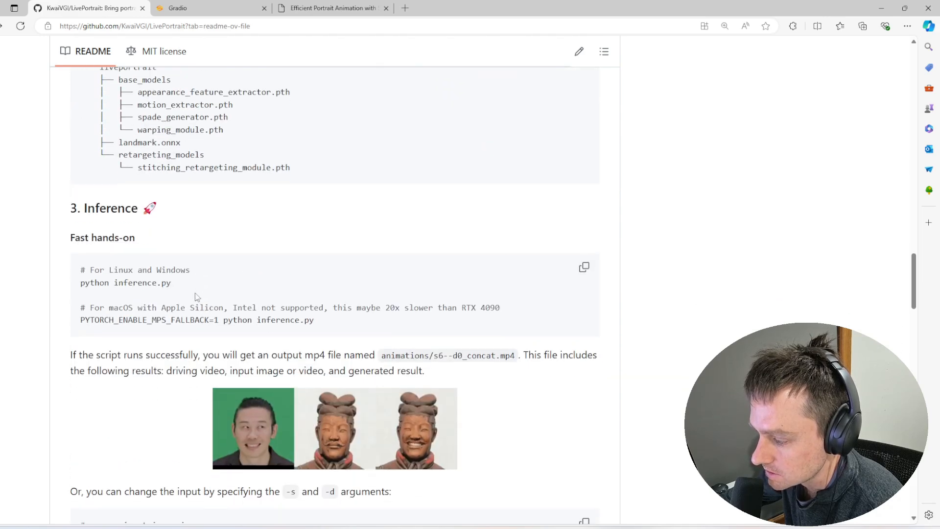
pyautogui.scroll(-3)
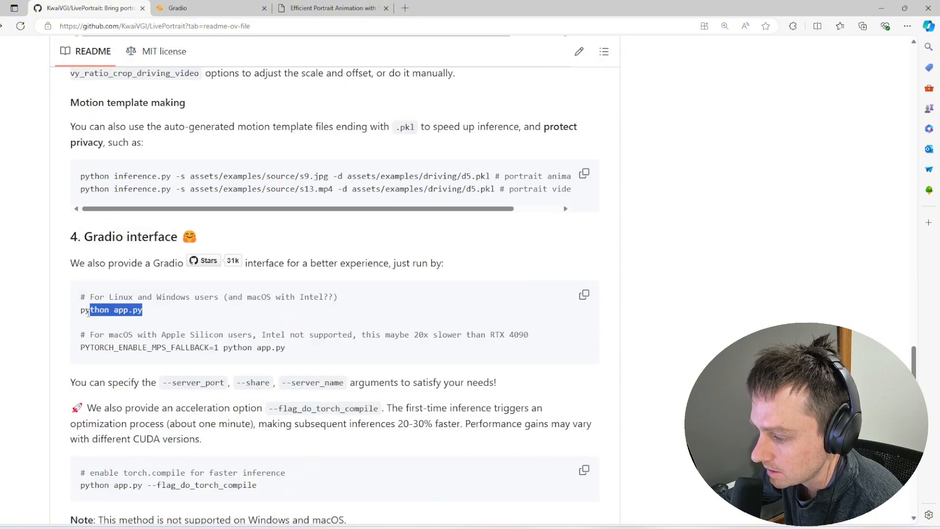
pyautogui.click(178, 8)
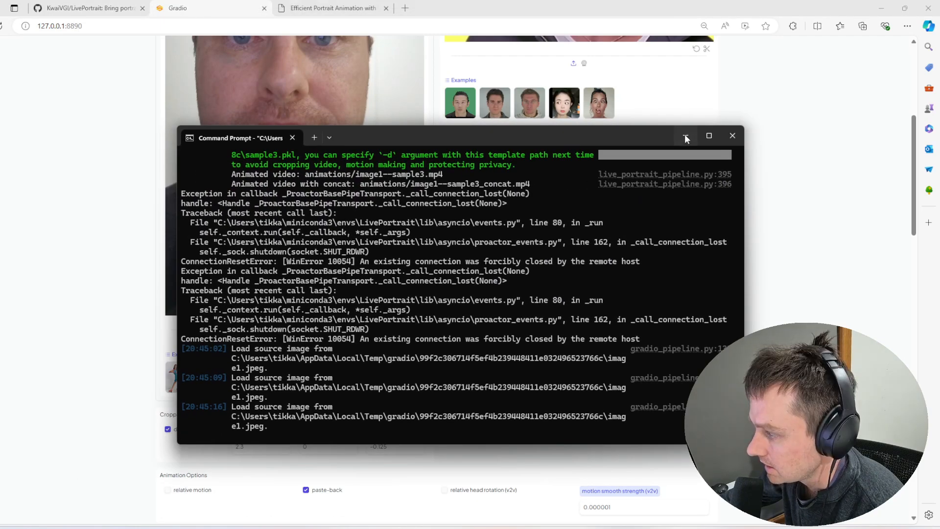
# Minimize the Command Prompt server log window.
pyautogui.click(732, 136)
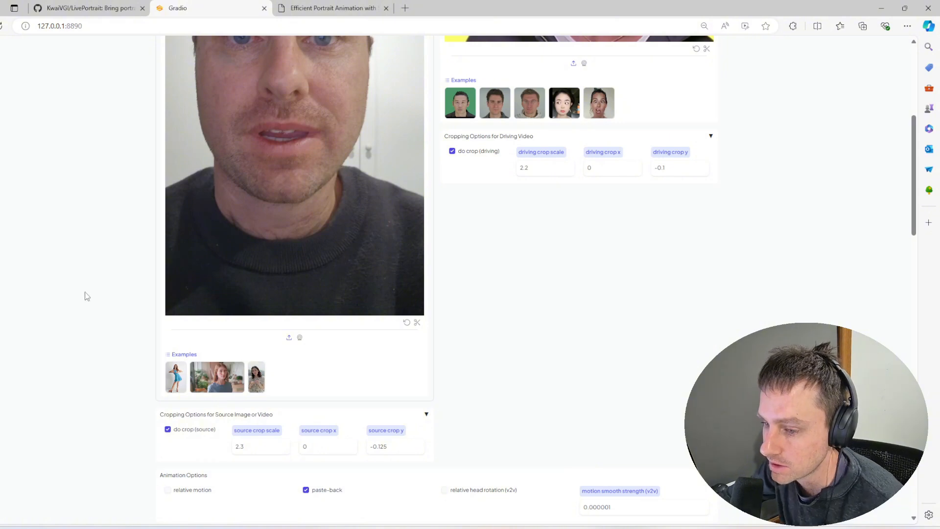